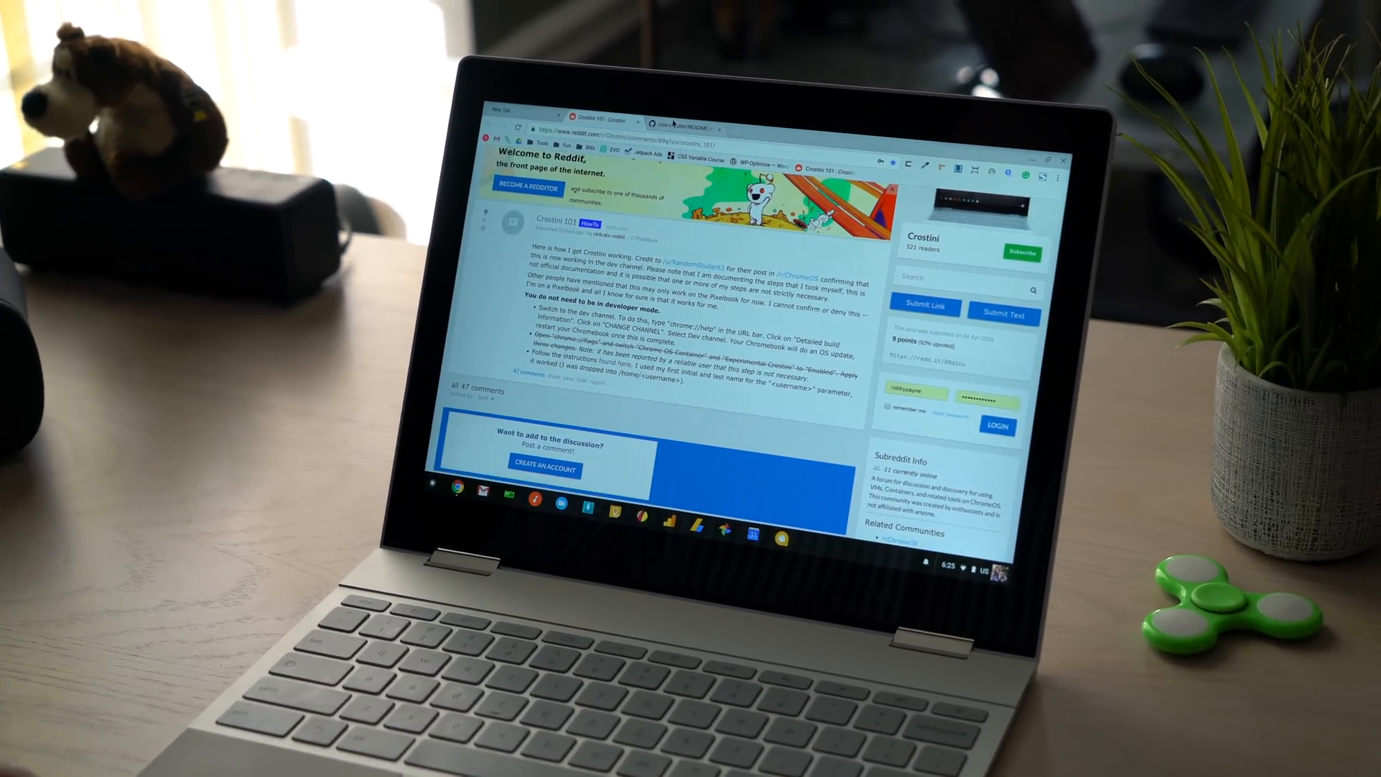
- Follow the Reddit post's link to the GitHub README and scroll through the Crostini steps
{"action": "left_click", "coordinate": [683, 118]}
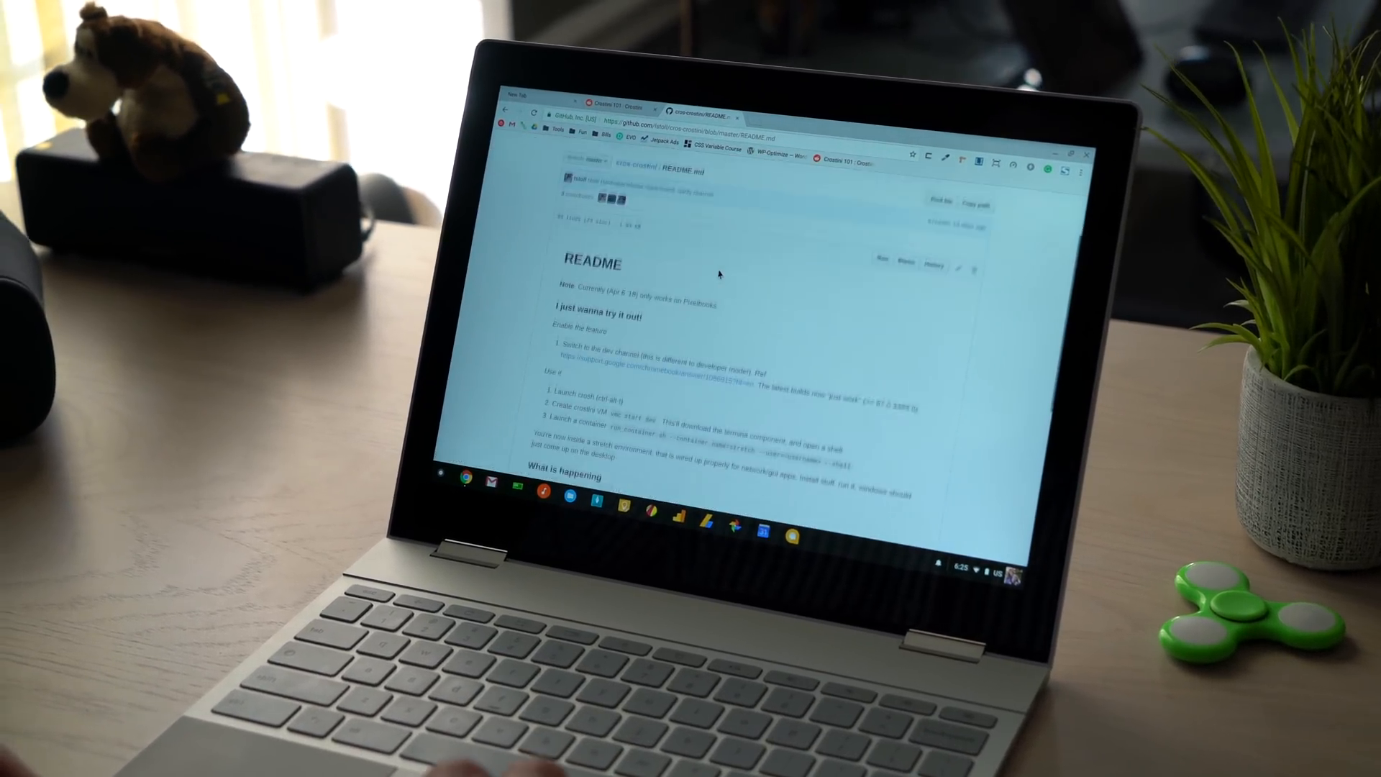
{"action": "scroll", "scroll_direction": "down", "scroll_amount": 3}
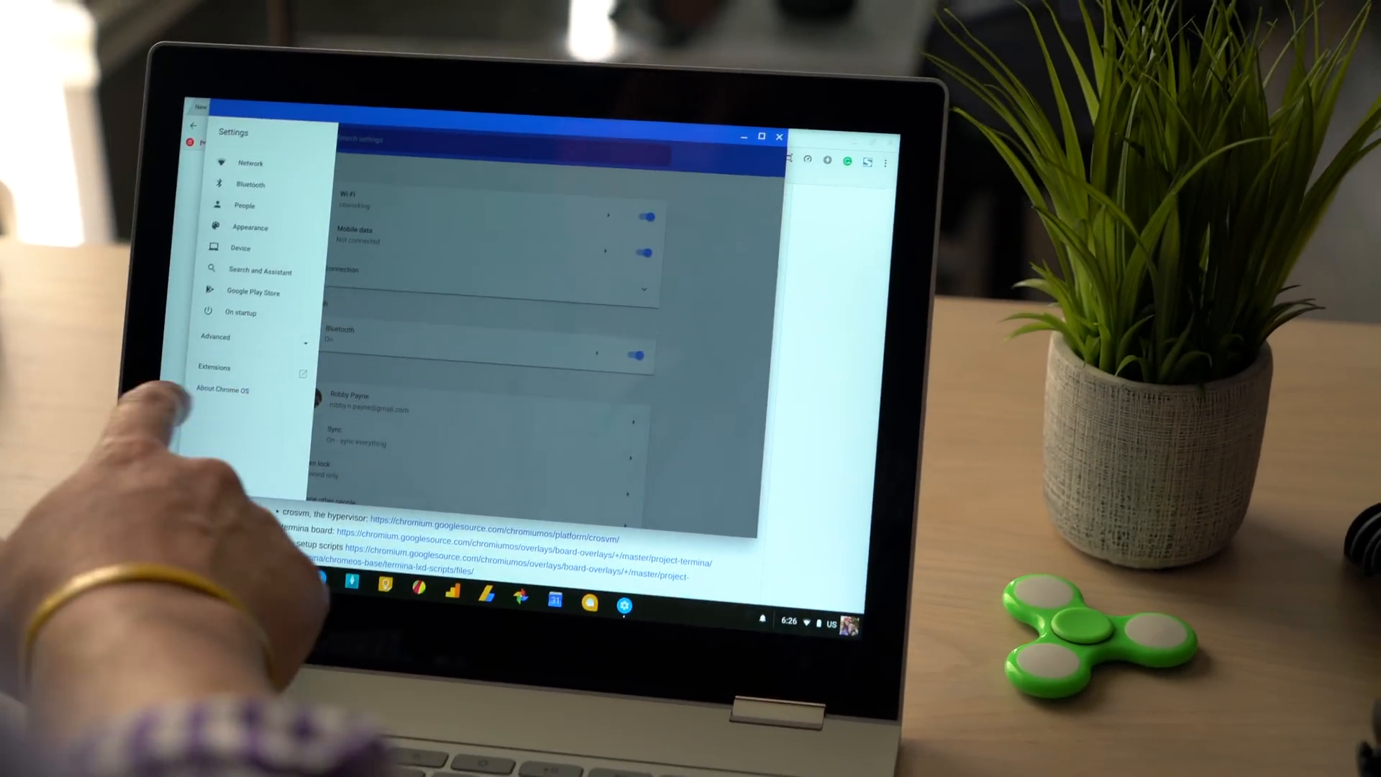
- Open About Chrome OS and view the detailed build information with version and channel
{"action": "left_click", "coordinate": [221, 389]}
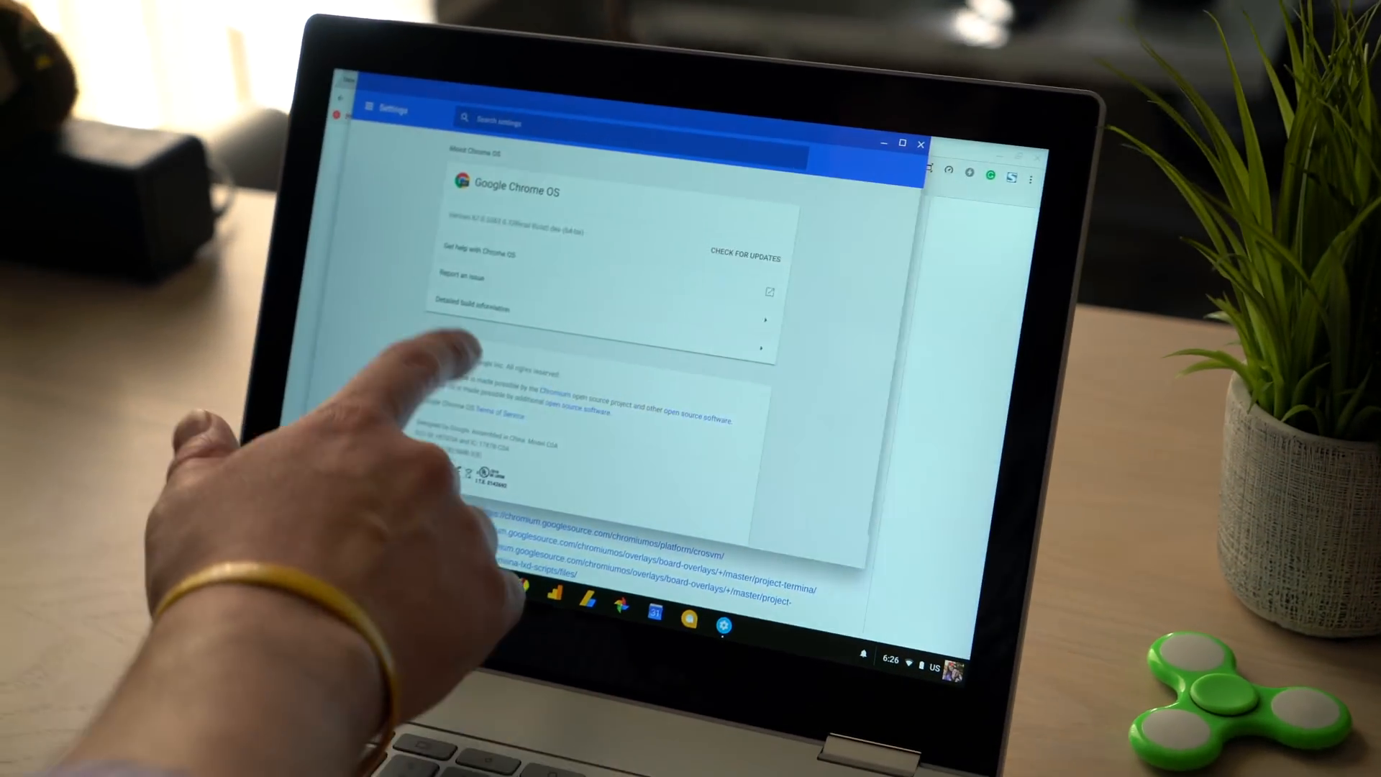
{"action": "left_click", "coordinate": [469, 300]}
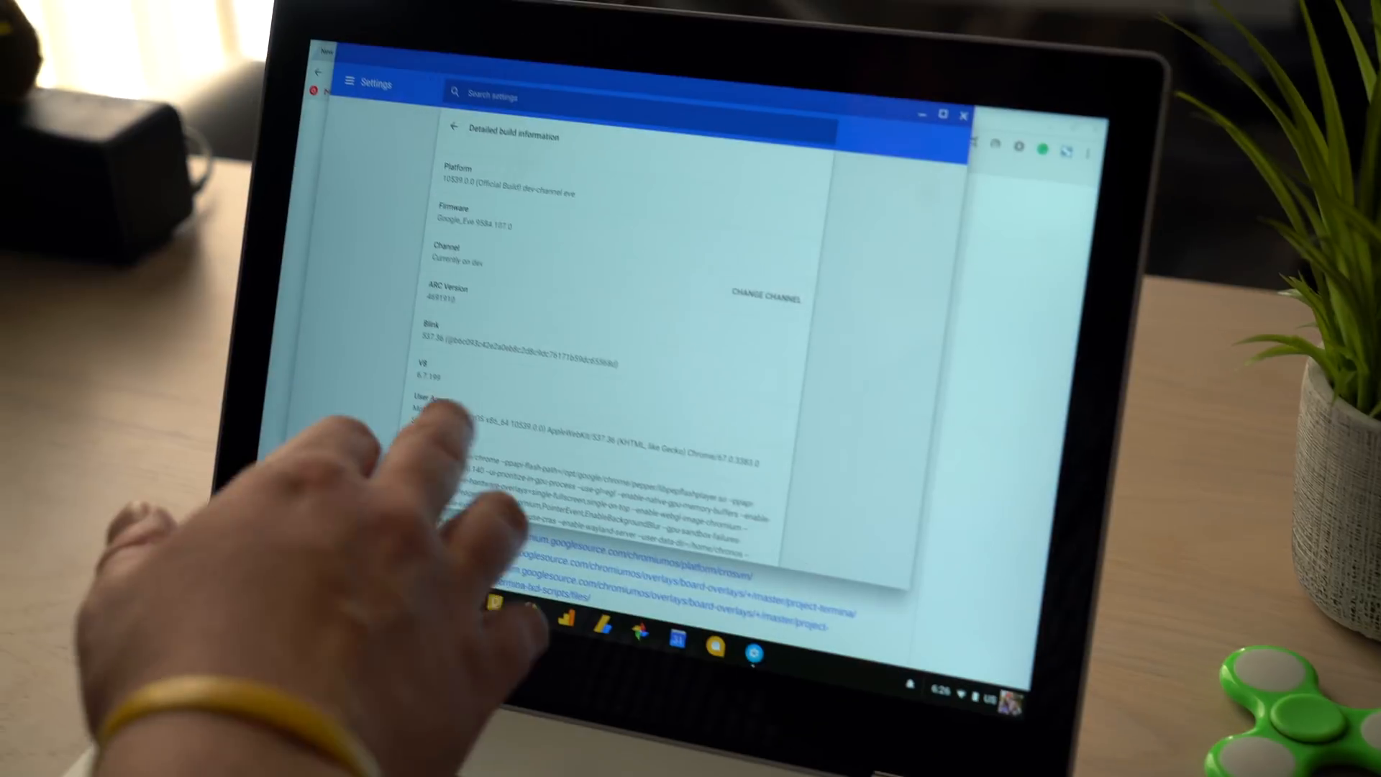
{"action": "left_click", "coordinate": [763, 294]}
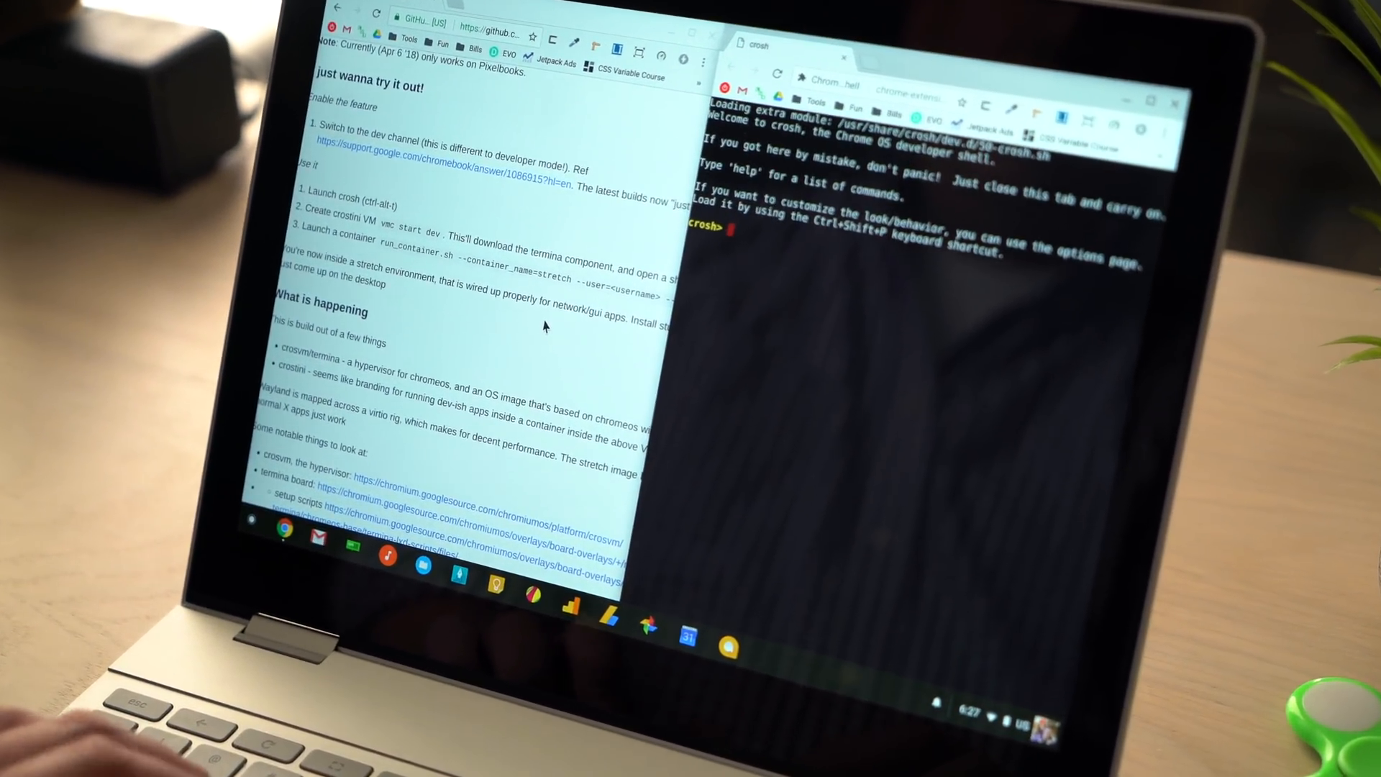
- Run 'vmc start dev' in crosh to boot the dev virtual machine
{"action": "type", "text": "vmc start dev"}
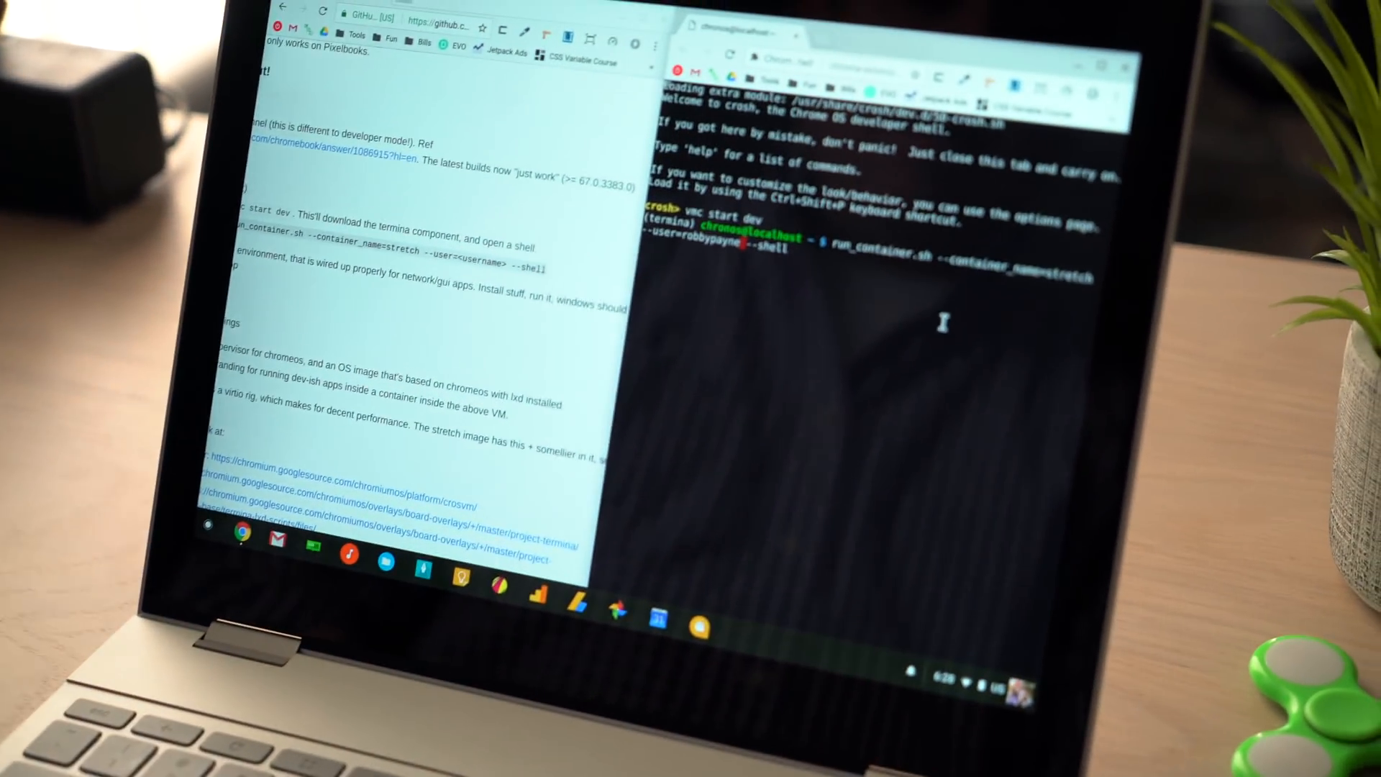
- Run run_container.sh to start the stretch container's login shell
{"action": "key", "text": "Enter"}
{"action": "type", "text": "inkscape"}
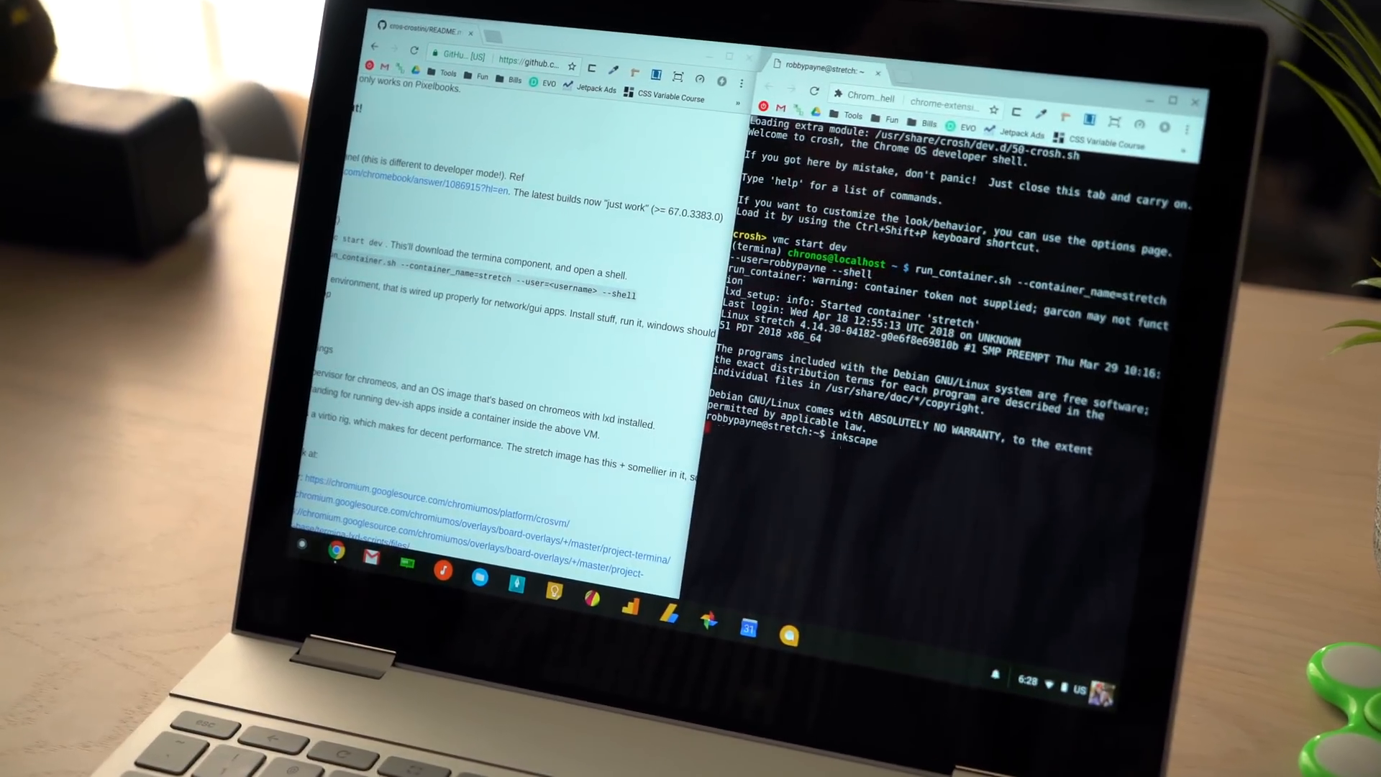
- Launch Inkscape from the container, maximize it, and draw a rust-red rectangle
{"action": "key", "text": "Return"}
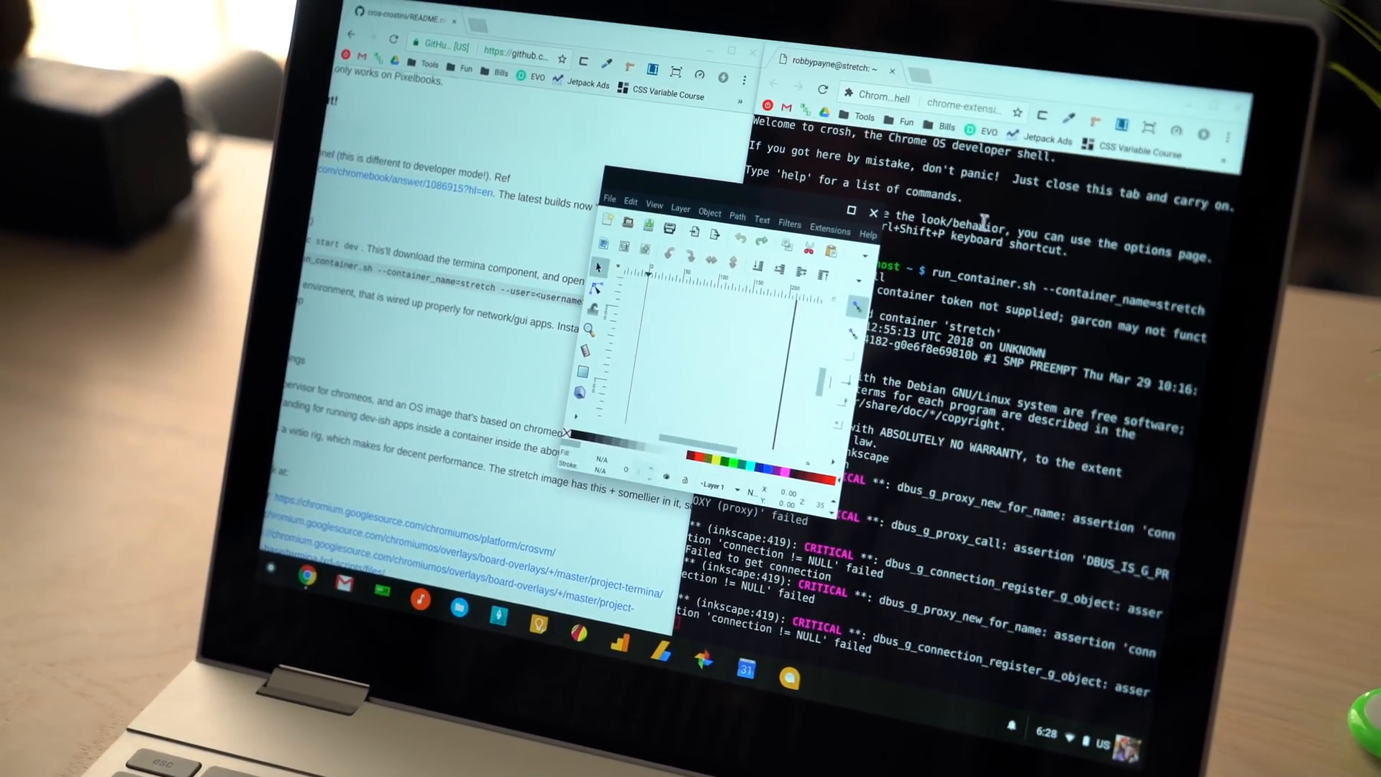
{"action": "left_click", "coordinate": [846, 212]}
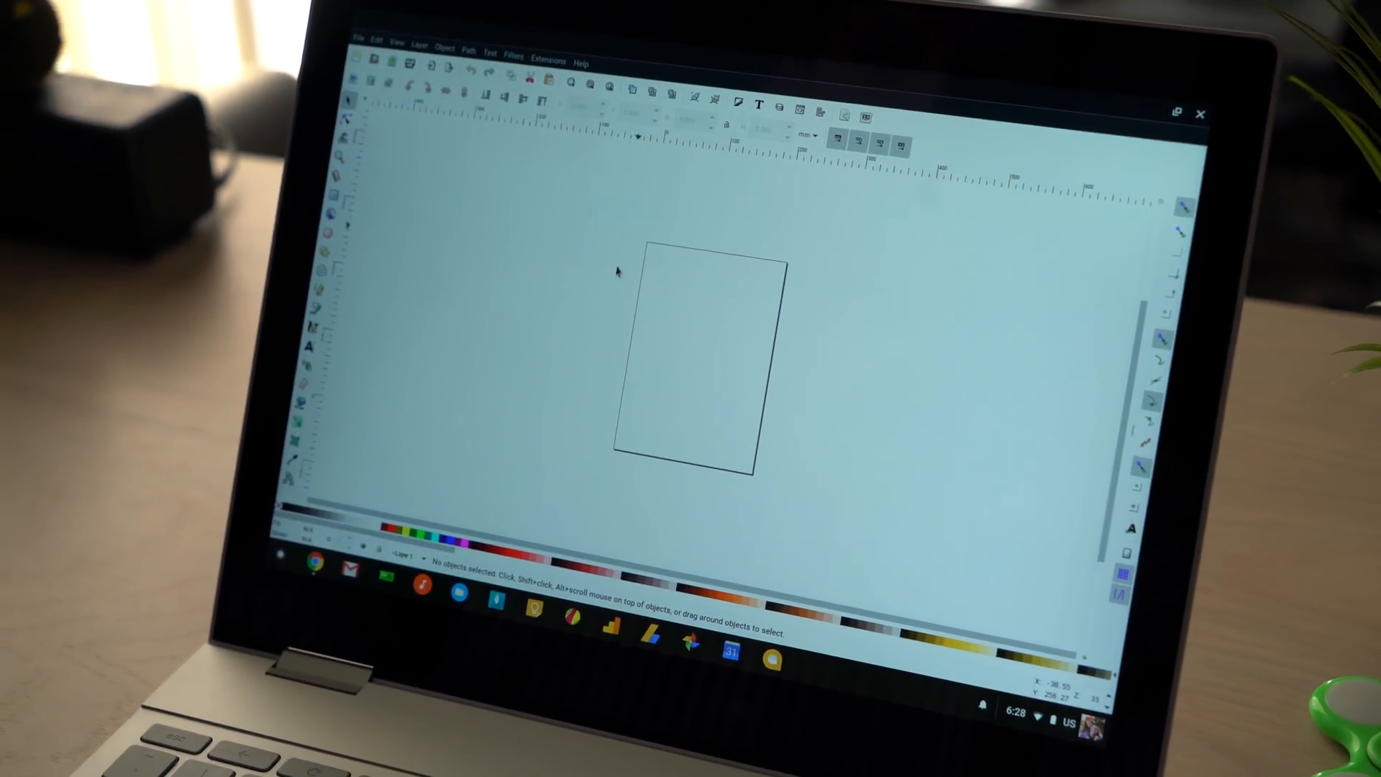
{"action": "left_click", "coordinate": [356, 41]}
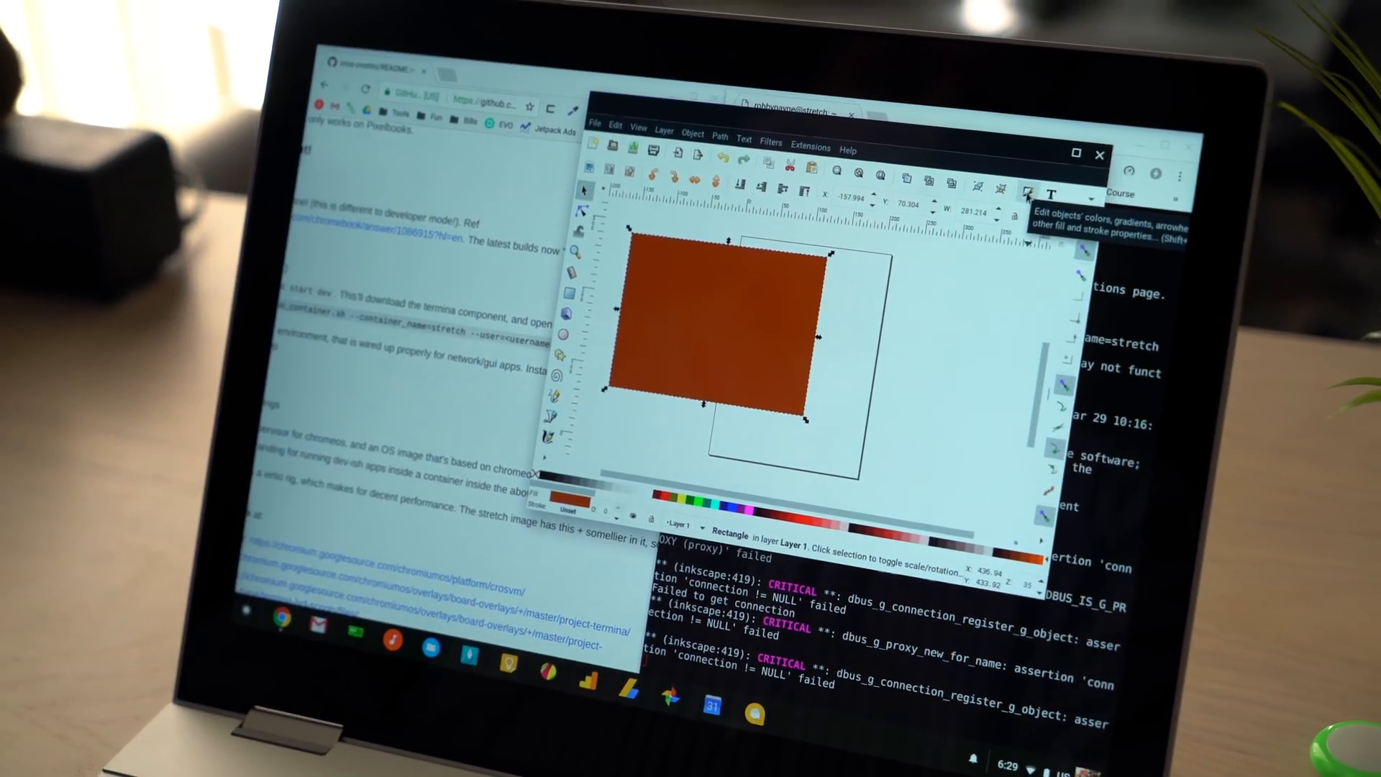
- Close the Inkscape drawing without saving, returning to the stretch shell
{"action": "left_click", "coordinate": [1099, 155]}
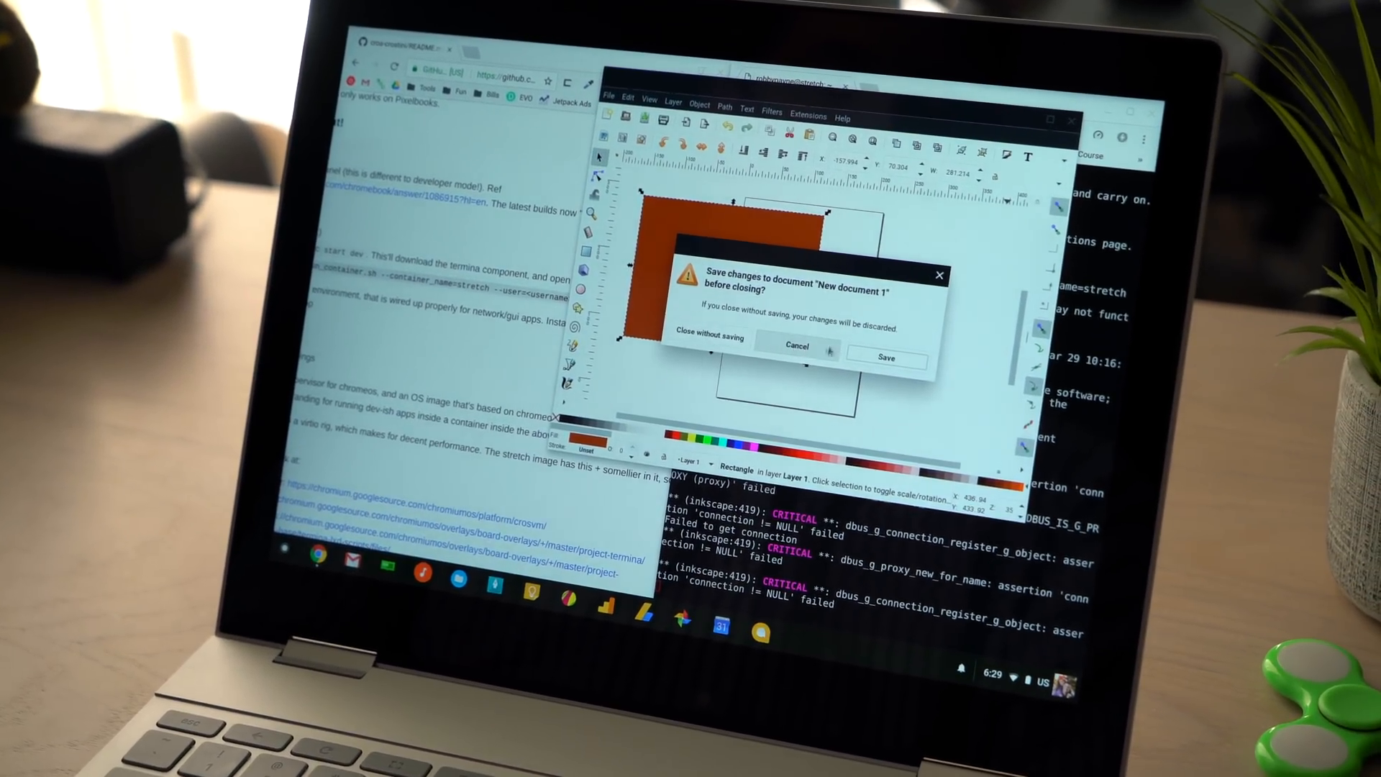
{"action": "left_click", "coordinate": [797, 345]}
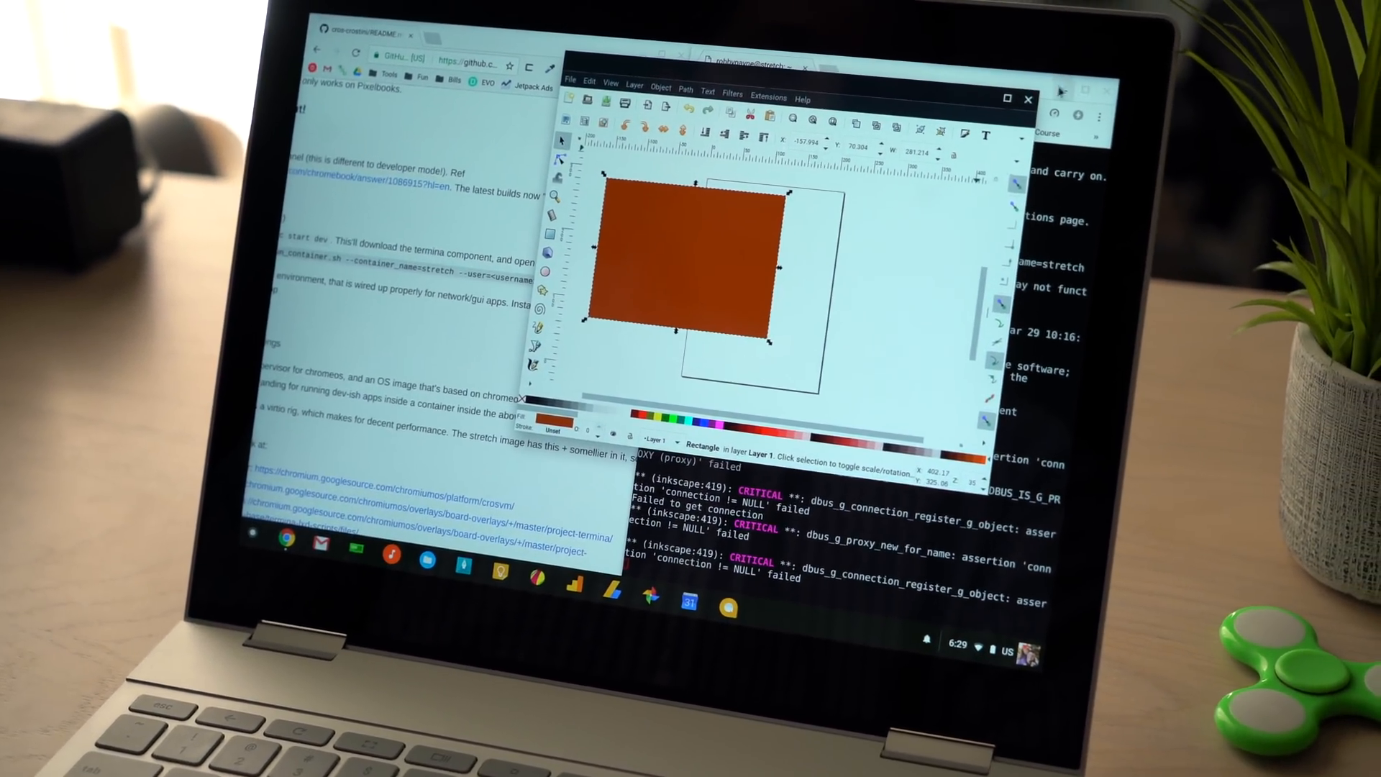
{"action": "left_click", "coordinate": [1027, 99]}
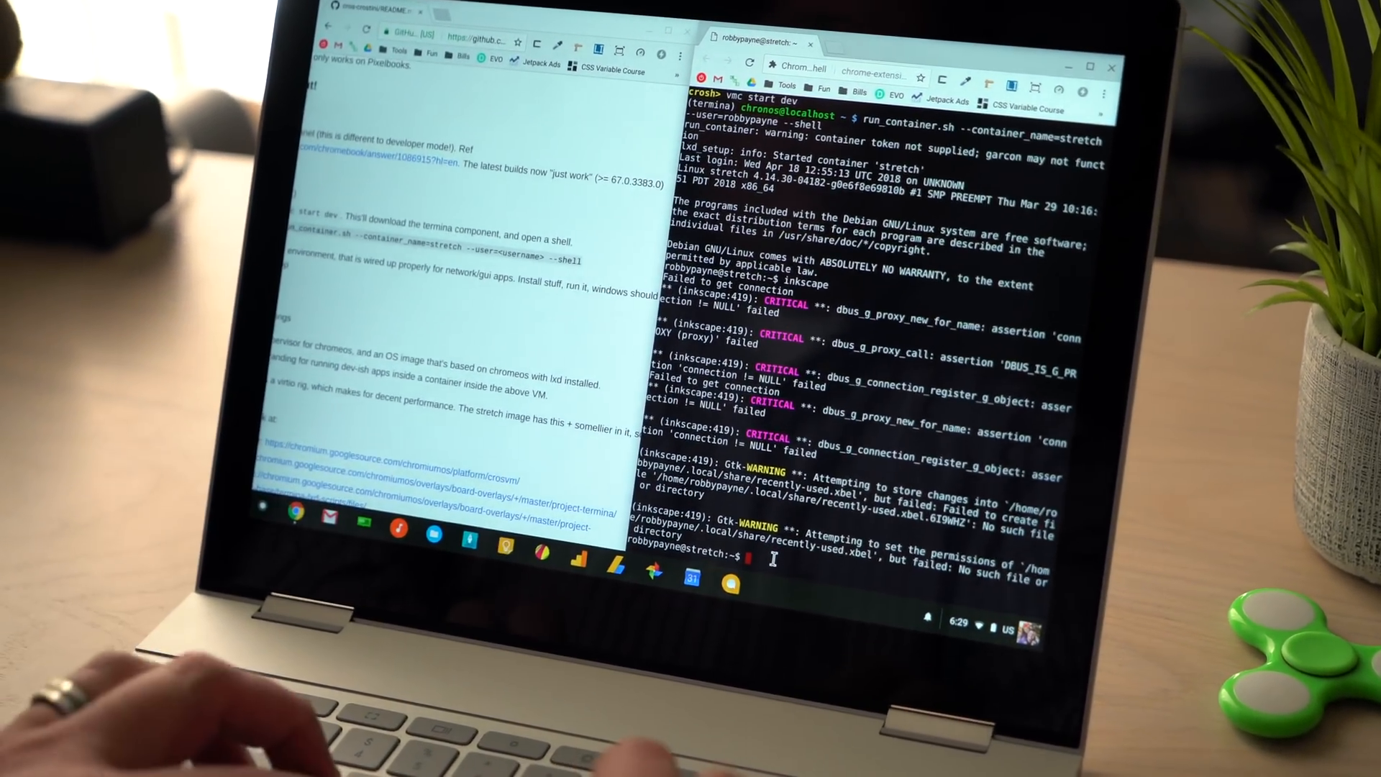
- Type 'openarena' at the stretch prompt to launch the game full-screen
{"action": "type", "text": "op"}
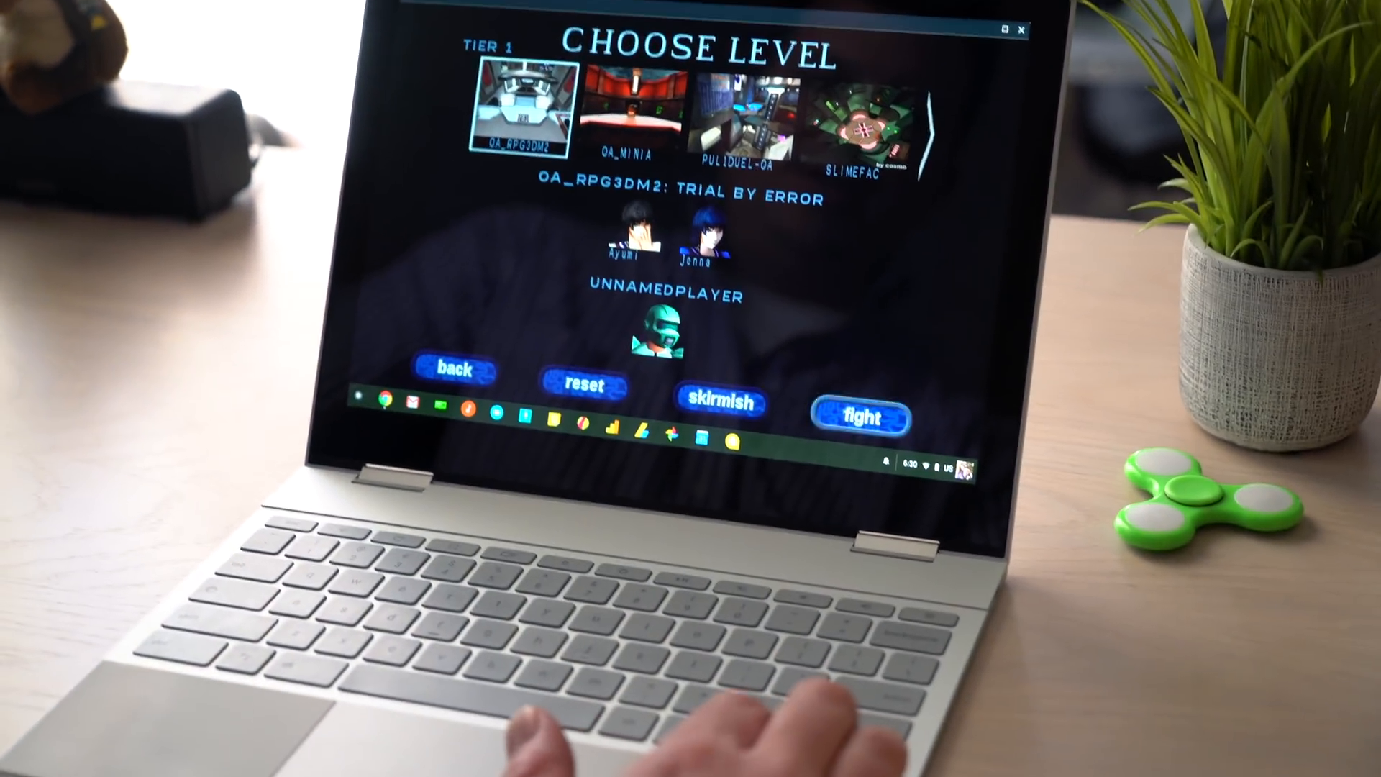
- Fight on the chosen level OA_RPG3DM2 and confirm the difficulty to load Trial by Error
{"action": "left_click", "coordinate": [866, 416]}
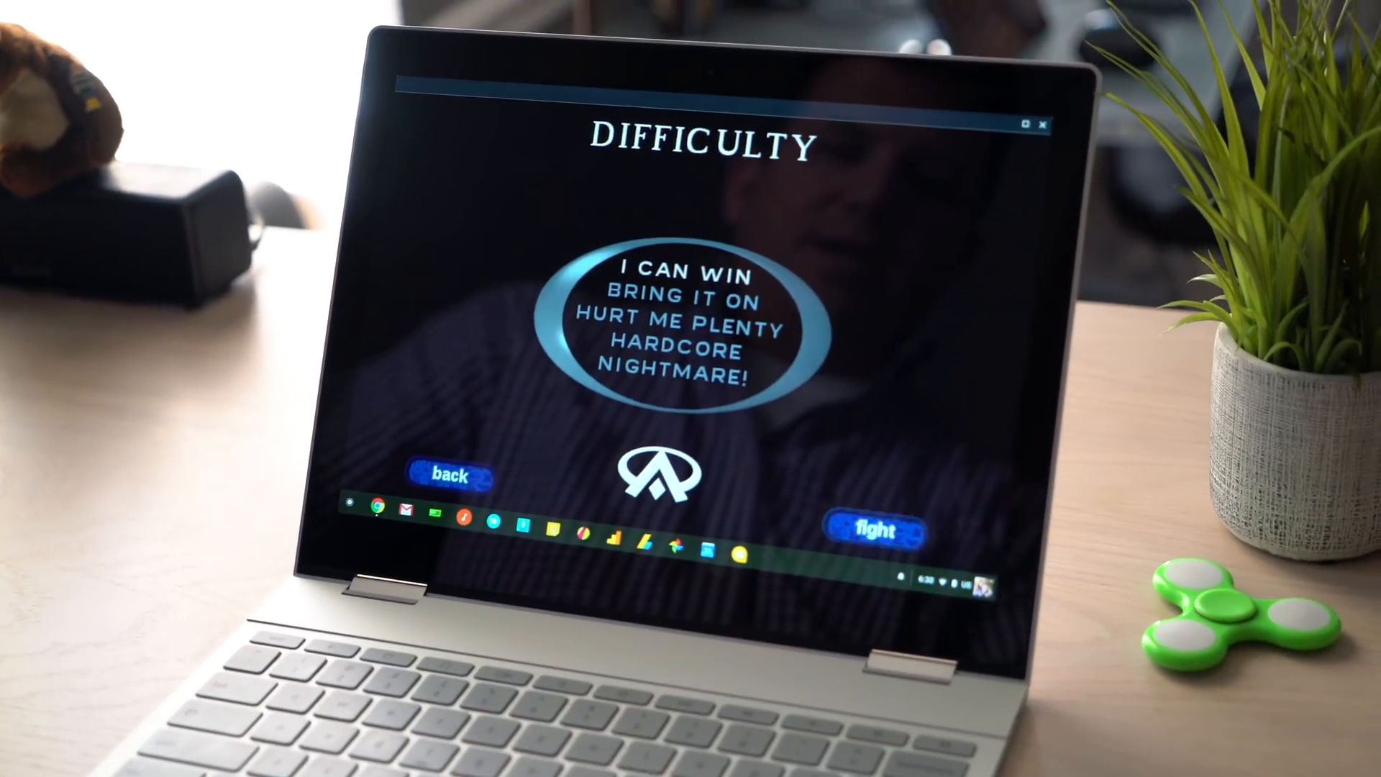
{"action": "left_click", "coordinate": [875, 529]}
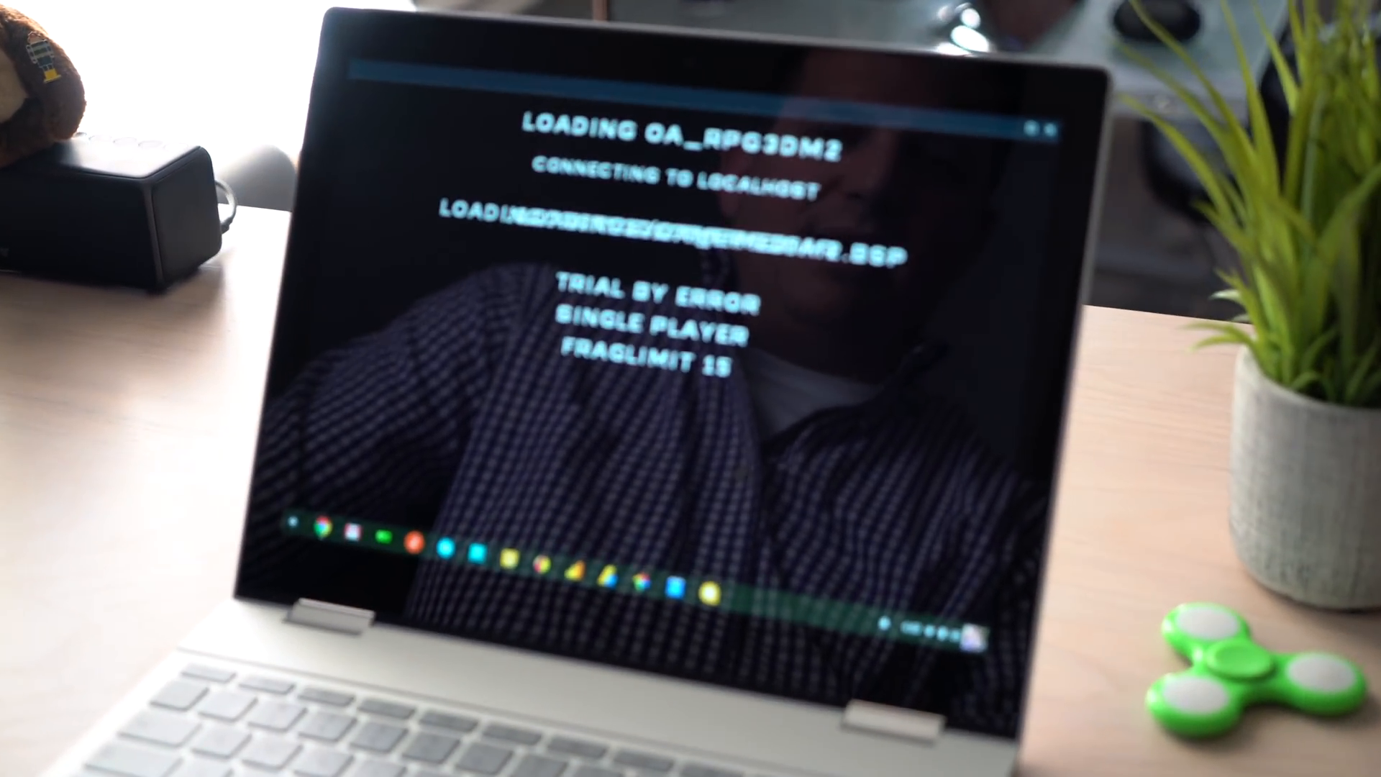